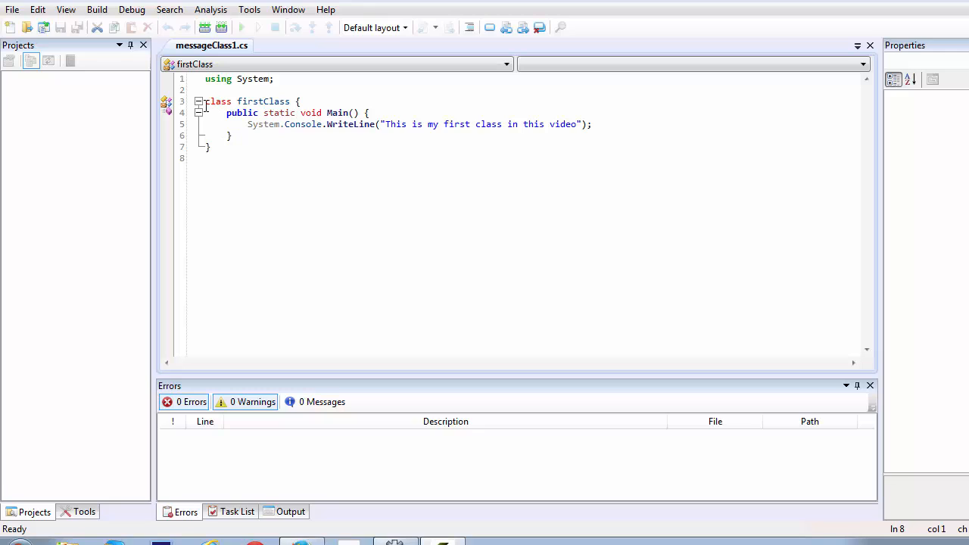
Insert the comment line '//Author : Nafis Ahmed' above the using directive.
{"action": "left_click_drag", "start_coordinate": [248, 124], "coordinate": [231, 135]}
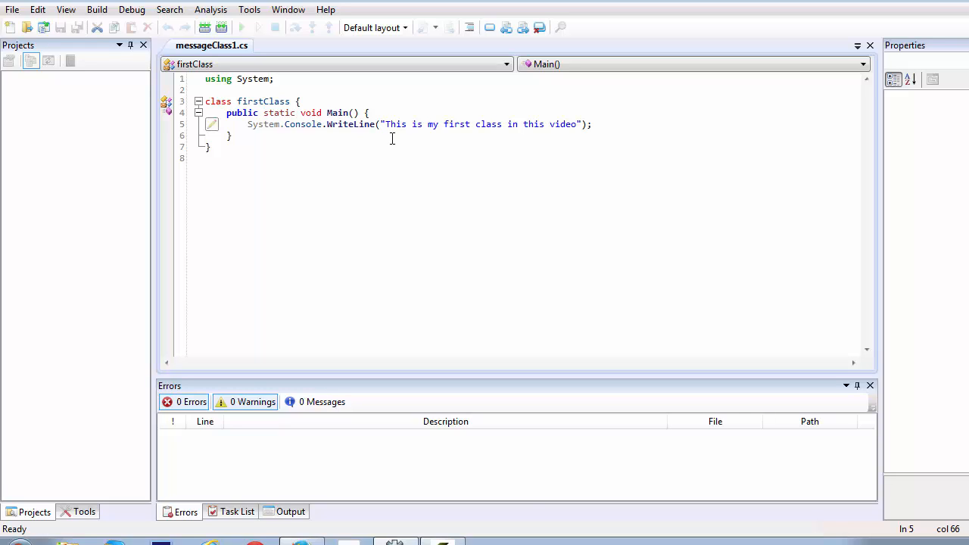
{"action": "mouse_move", "coordinate": [398, 149]}
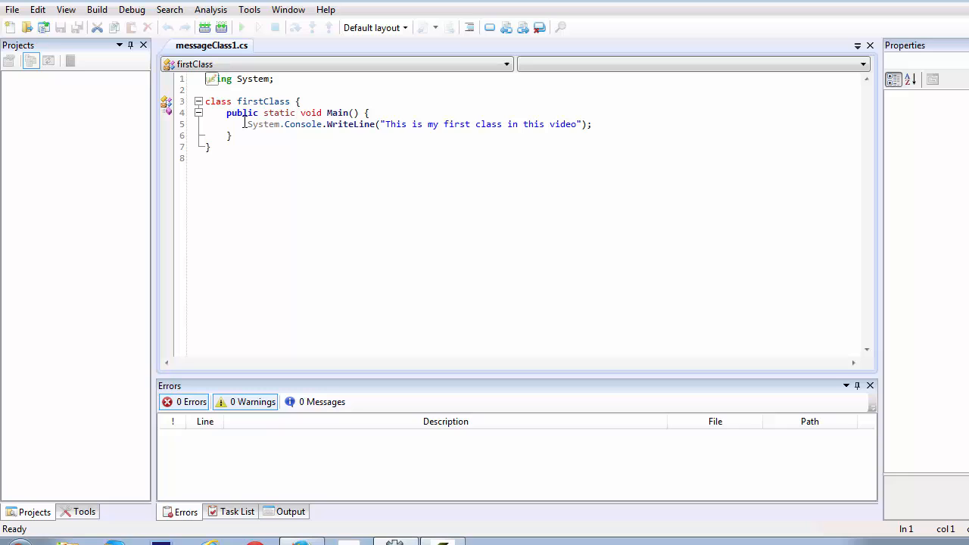
{"action": "mouse_move", "coordinate": [201, 64]}
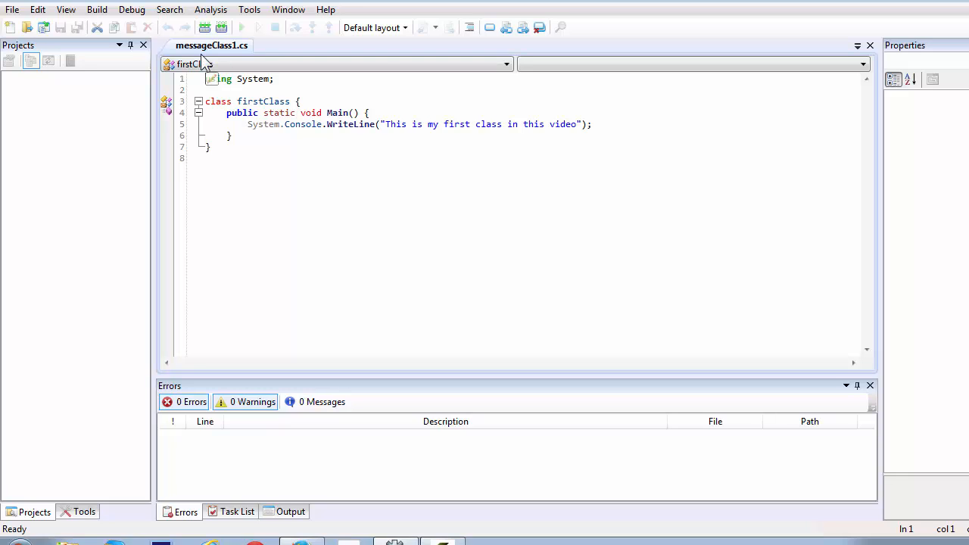
{"action": "mouse_move", "coordinate": [204, 62]}
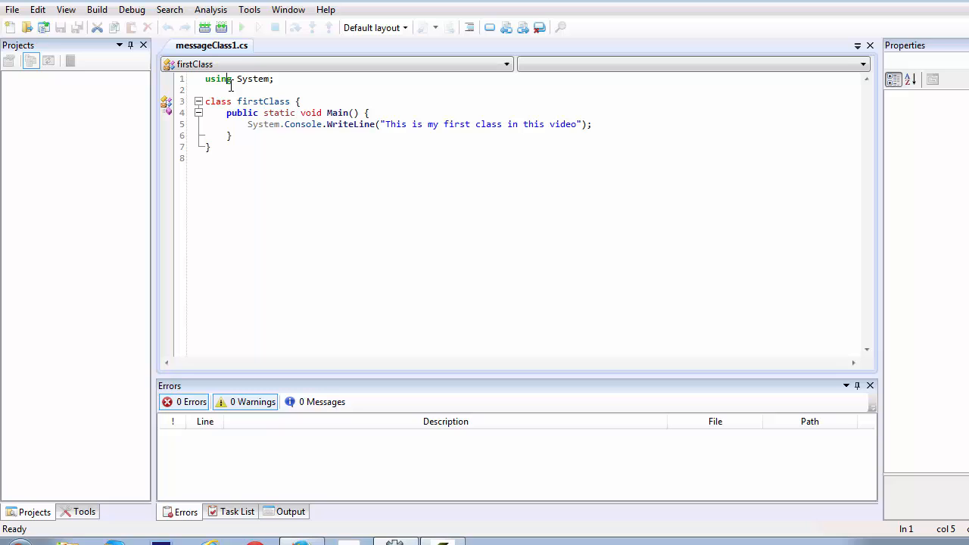
{"action": "key", "text": "Enter"}
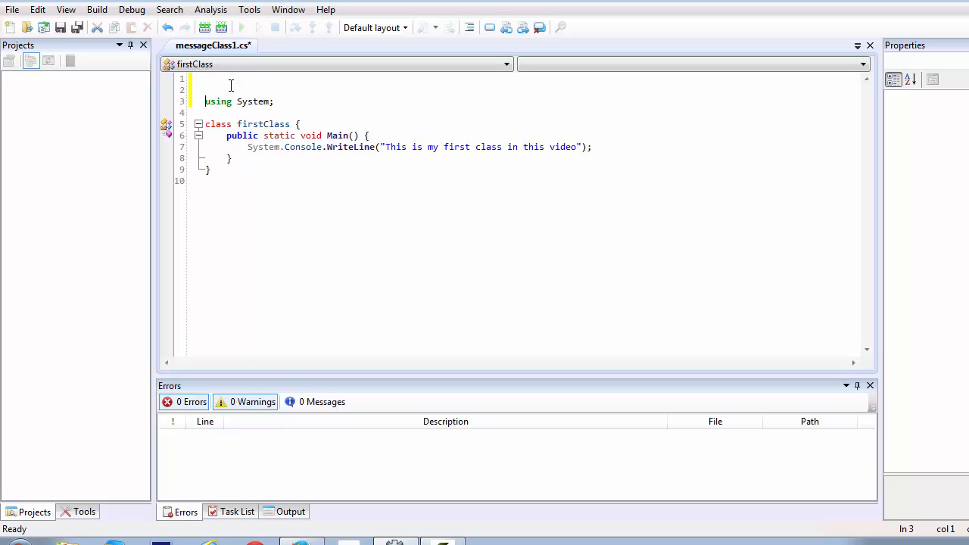
{"action": "type", "text": "//"}
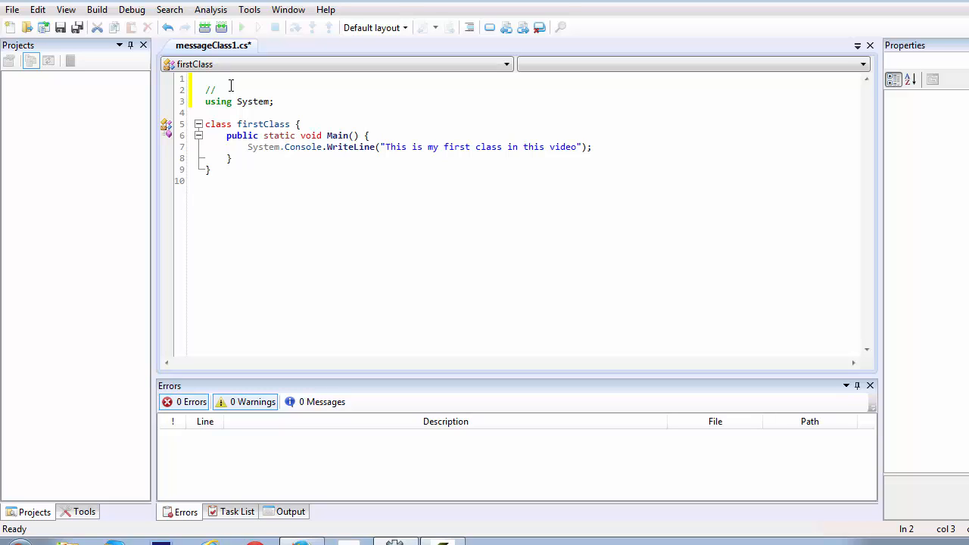
{"action": "type", "text": "Author"}
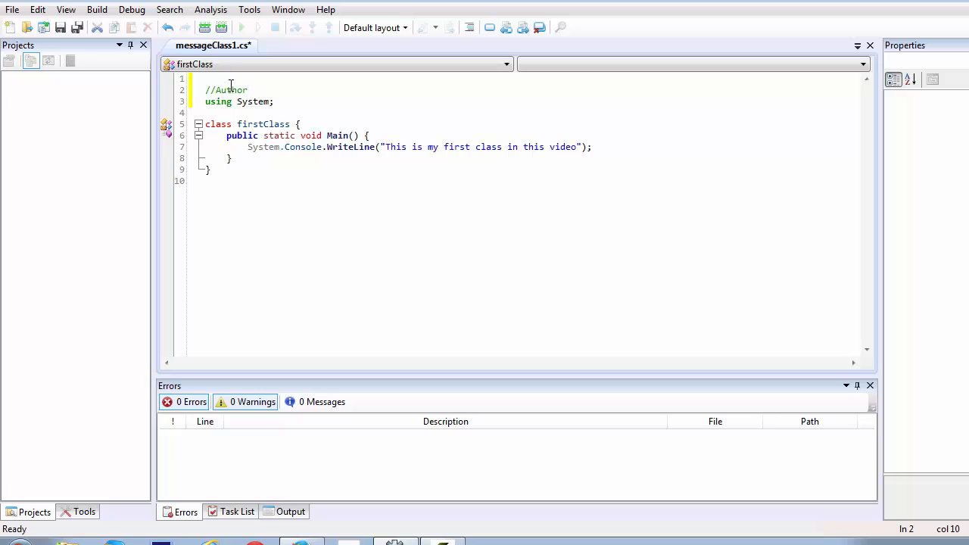
{"action": "type", "text": ": Nafi"}
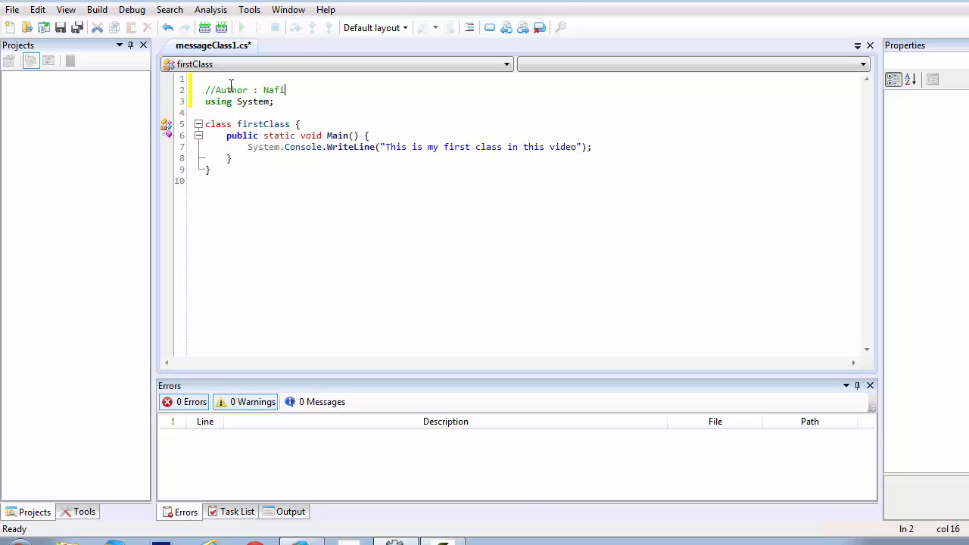
{"action": "type", "text": "s"}
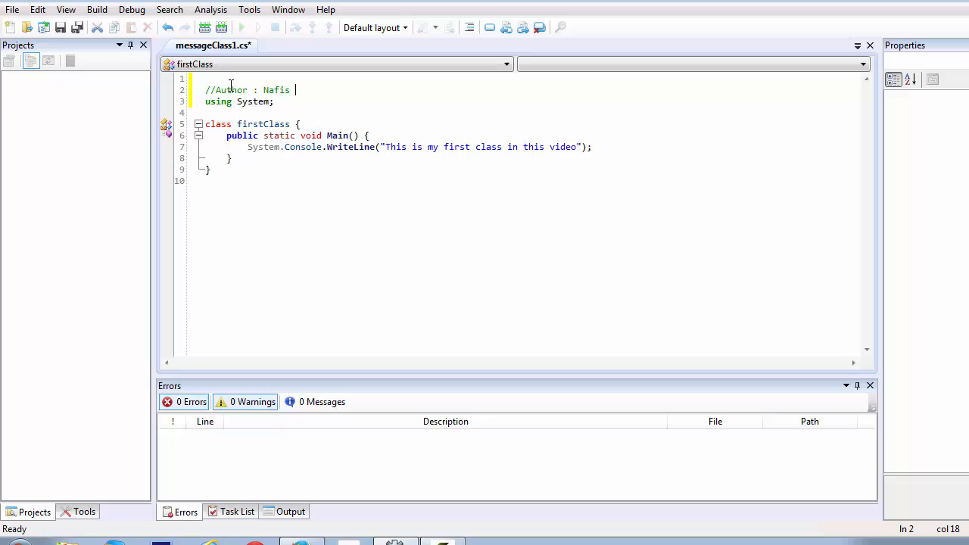
{"action": "type", "text": "Ahm"}
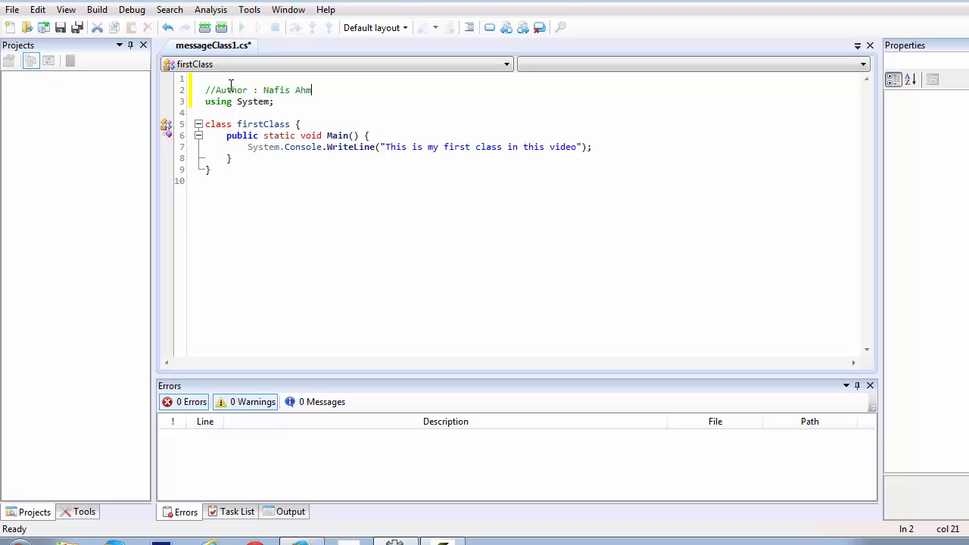
{"action": "type", "text": "ed"}
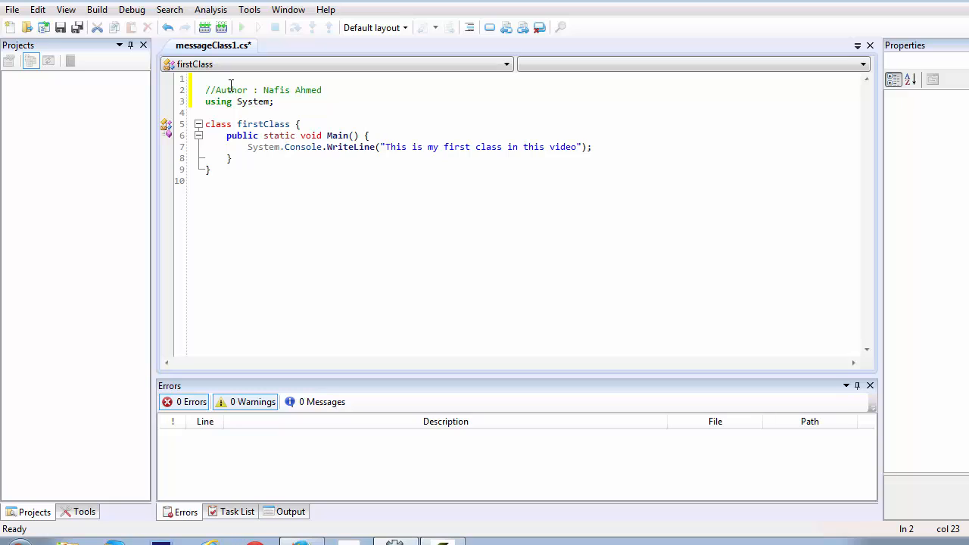
{"action": "key", "text": "Enter"}
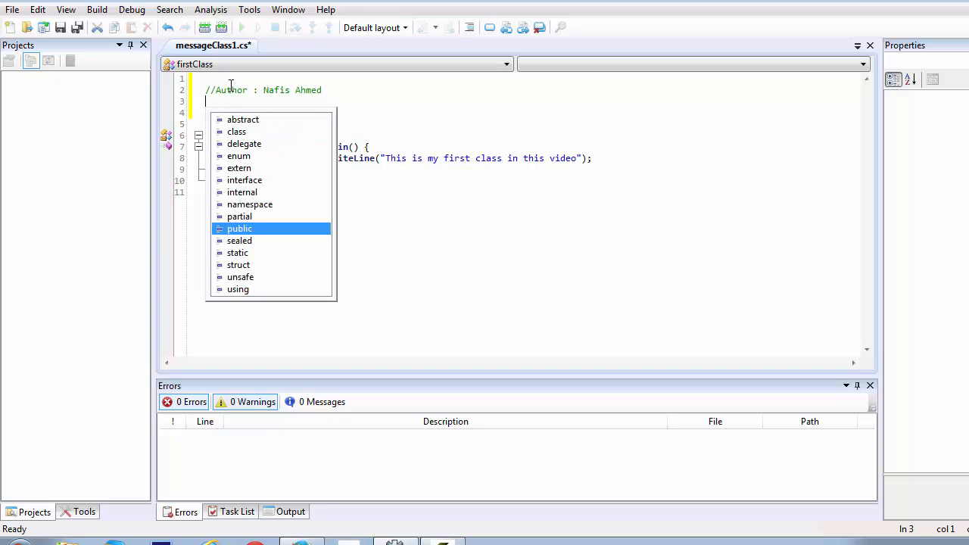
{"action": "type", "text": "using System;"}
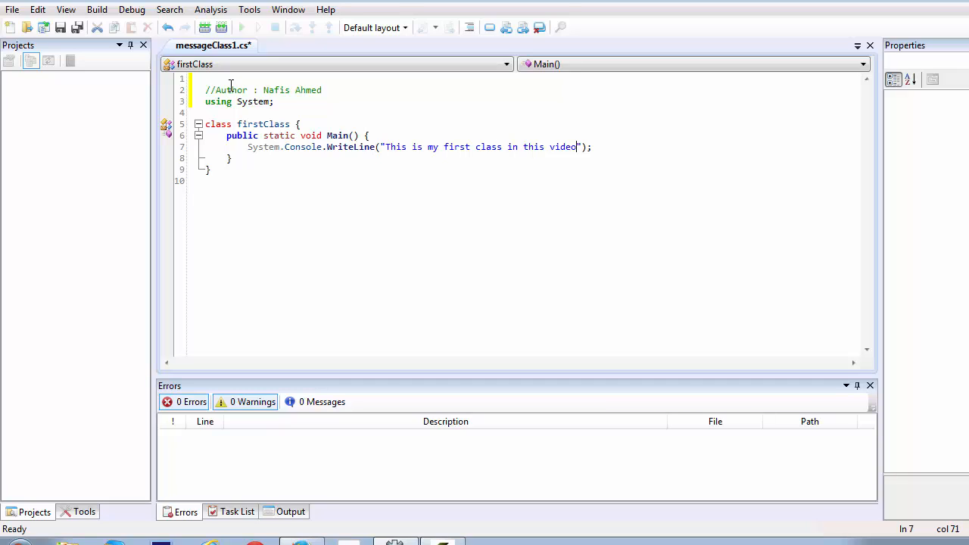
Append '// We are printing a sentence in our command prompt' after the WriteLine statement.
{"action": "type", "text": "/"}
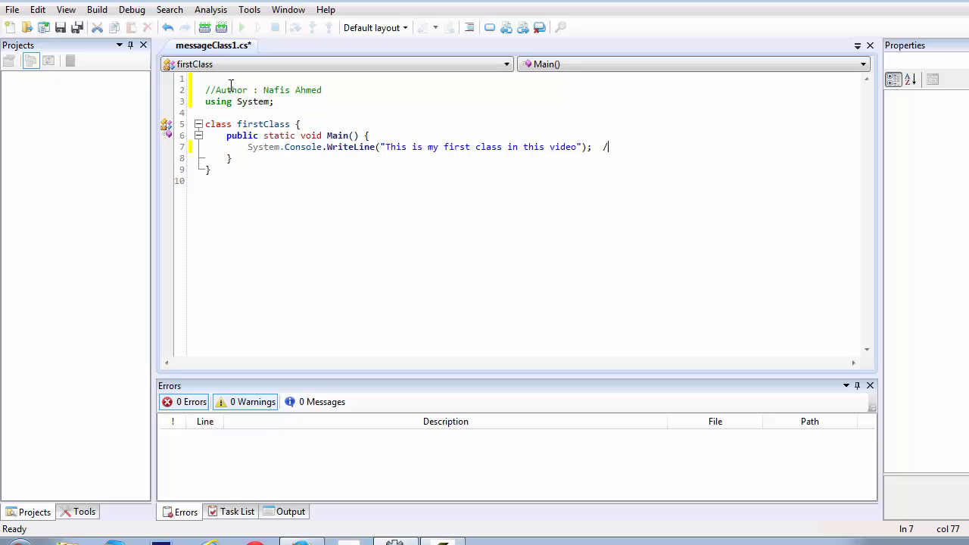
{"action": "type", "text": "/"}
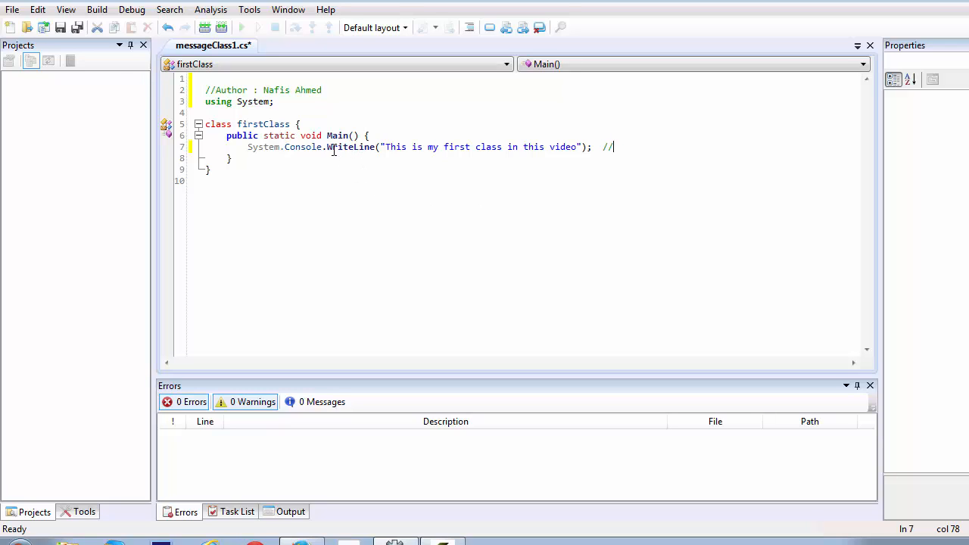
{"action": "mouse_move", "coordinate": [683, 159]}
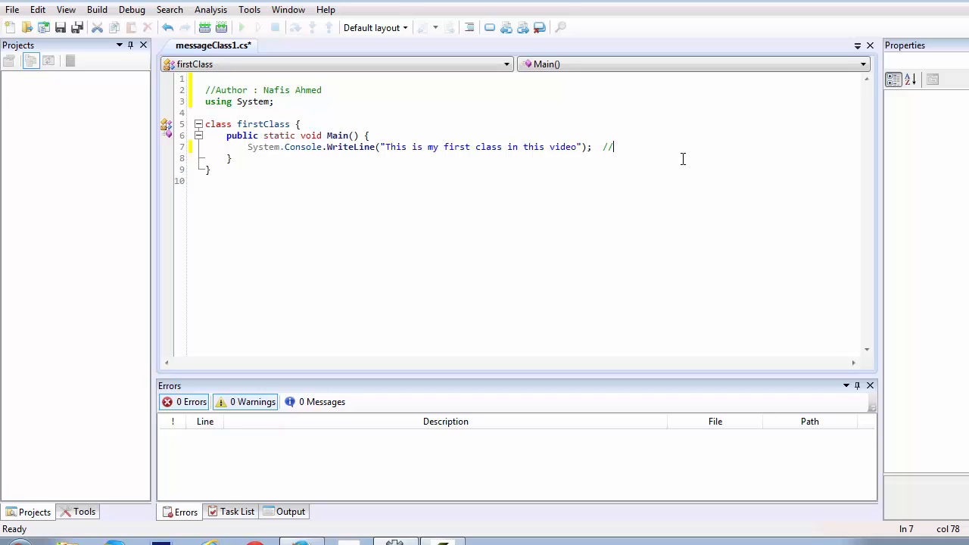
{"action": "type", "text": "T"}
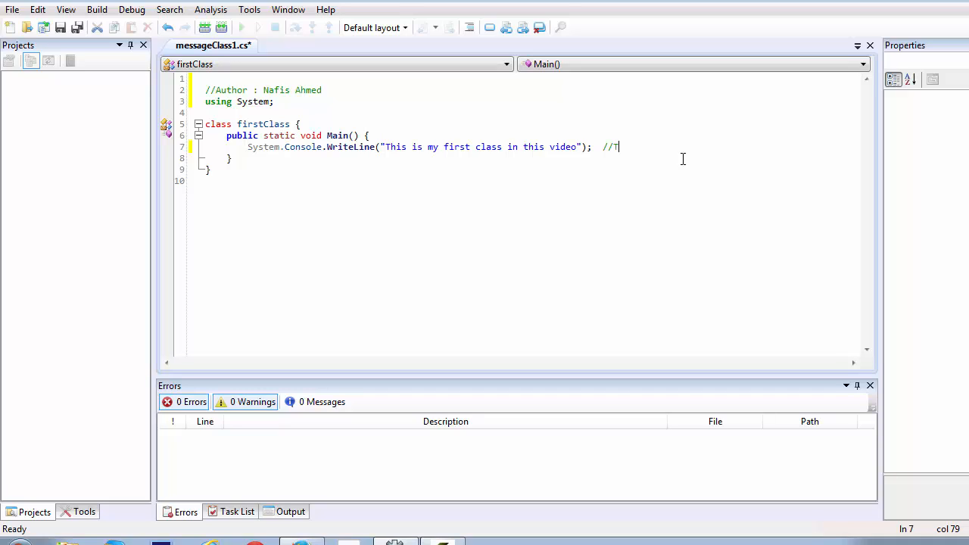
{"action": "type", "text": "We"}
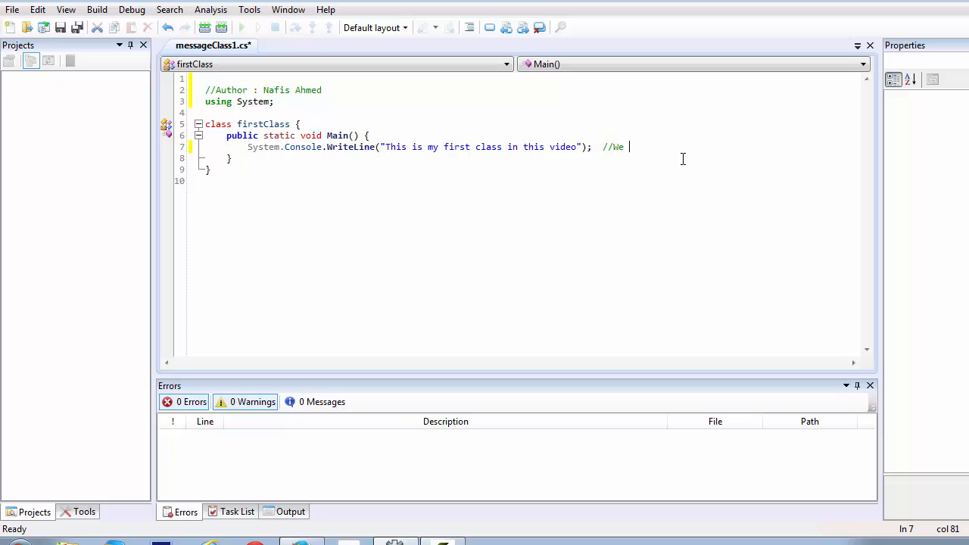
{"action": "type", "text": "are printing"}
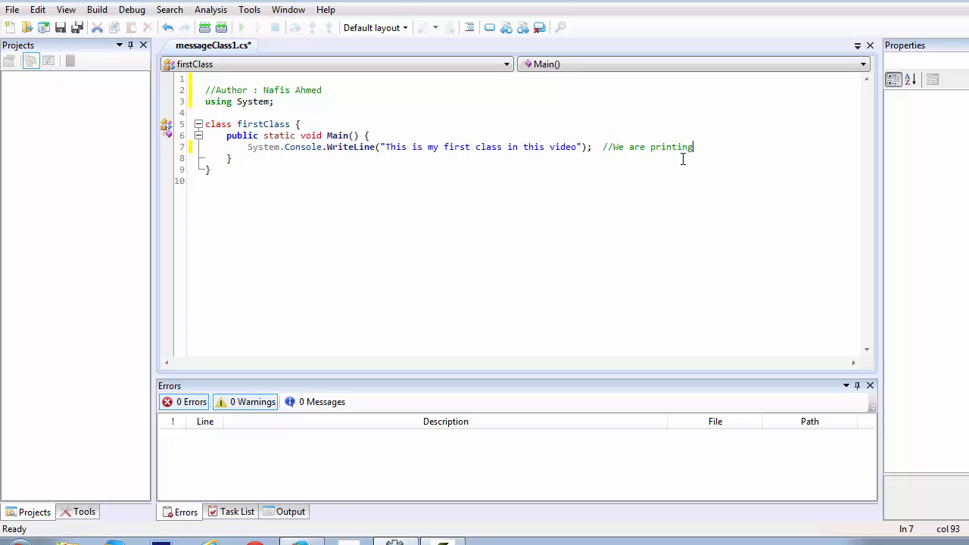
{"action": "type", "text": "a"}
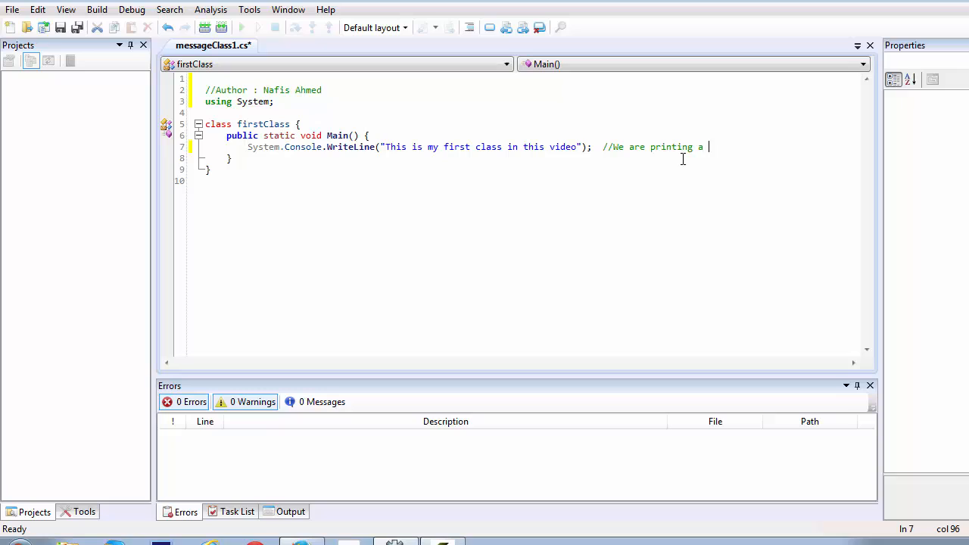
{"action": "type", "text": "sentence"}
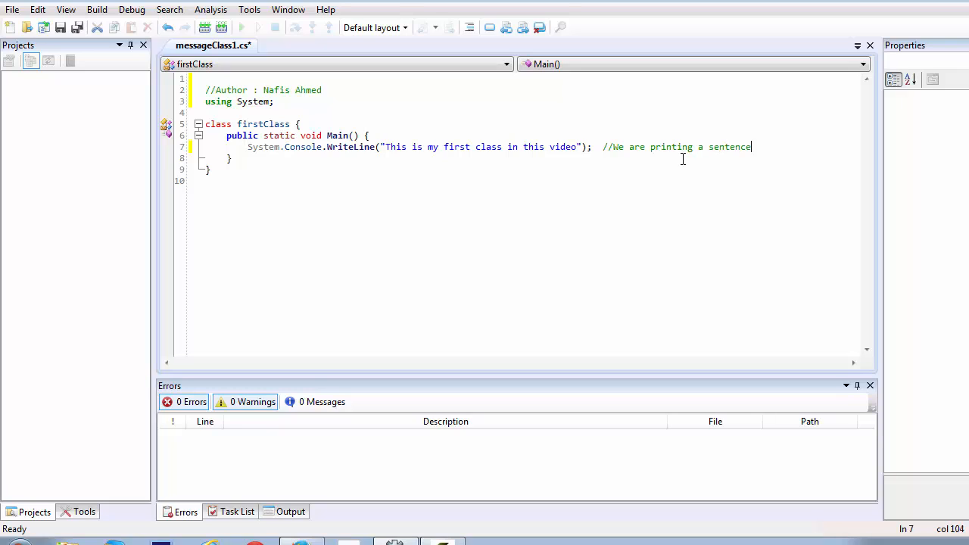
{"action": "type", "text": "in our coma"}
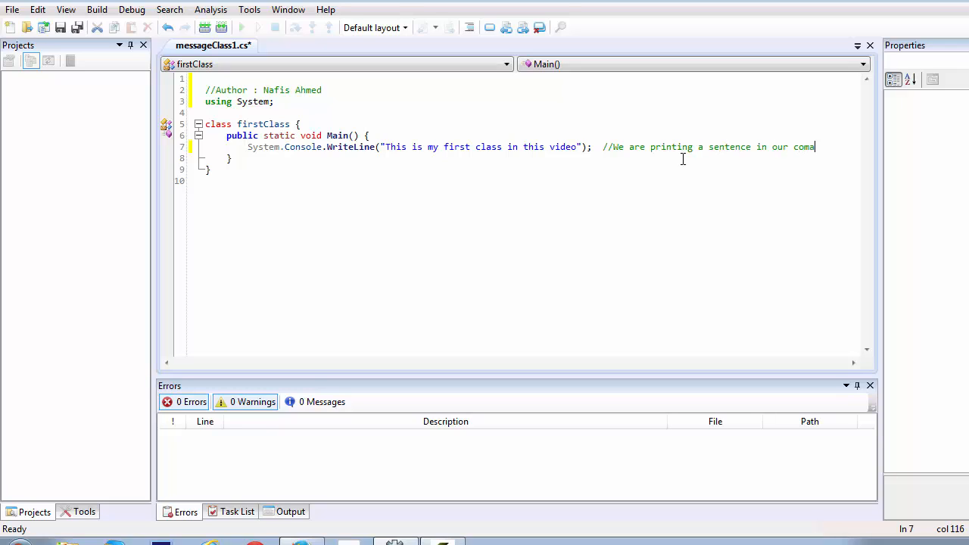
{"action": "type", "text": "mmand pro"}
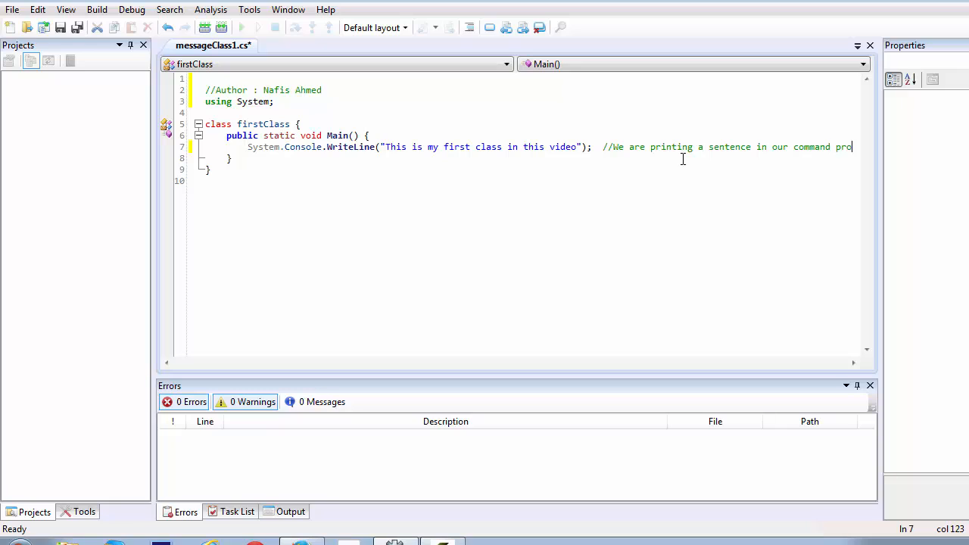
{"action": "type", "text": "mpt"}
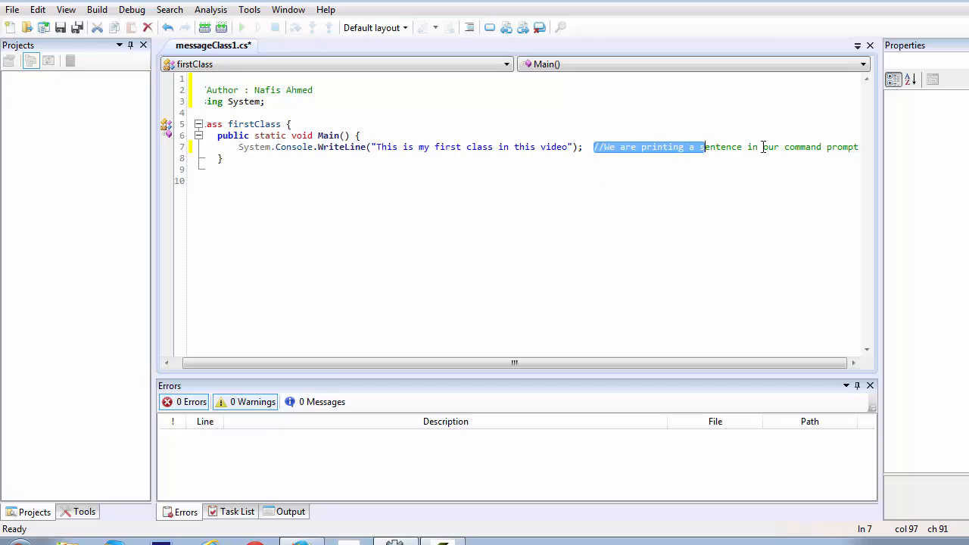
{"action": "left_click", "coordinate": [829, 147]}
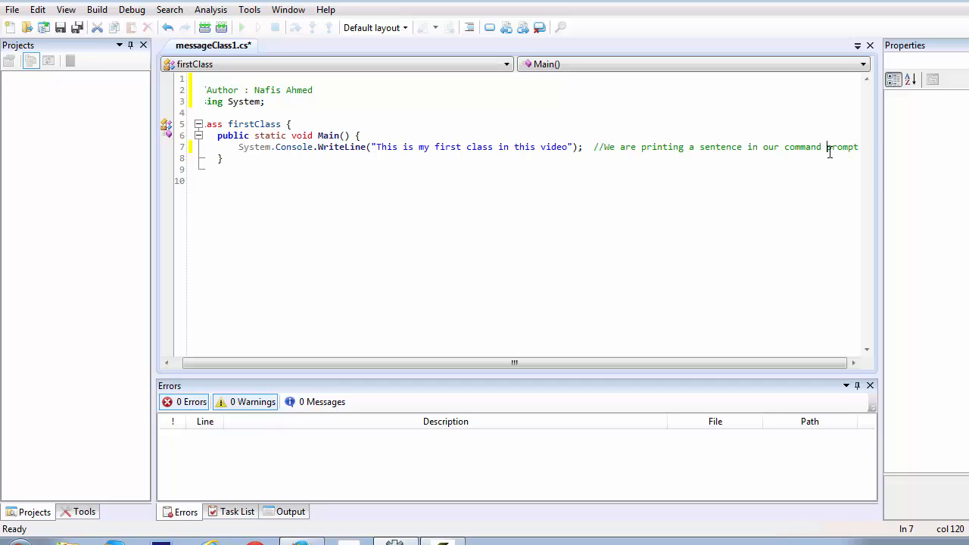
{"action": "double_click", "coordinate": [604, 147]}
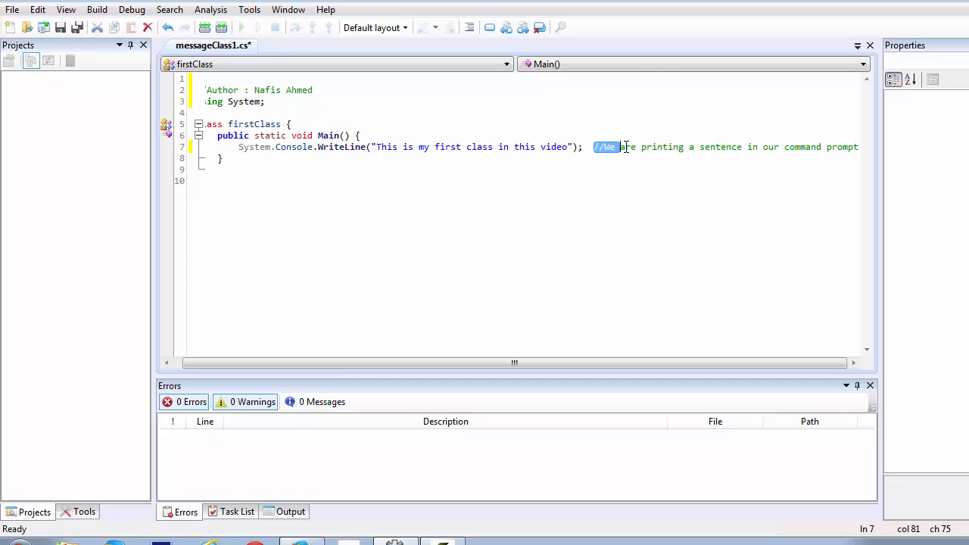
{"action": "left_click_drag", "start_coordinate": [618, 147], "coordinate": [761, 147]}
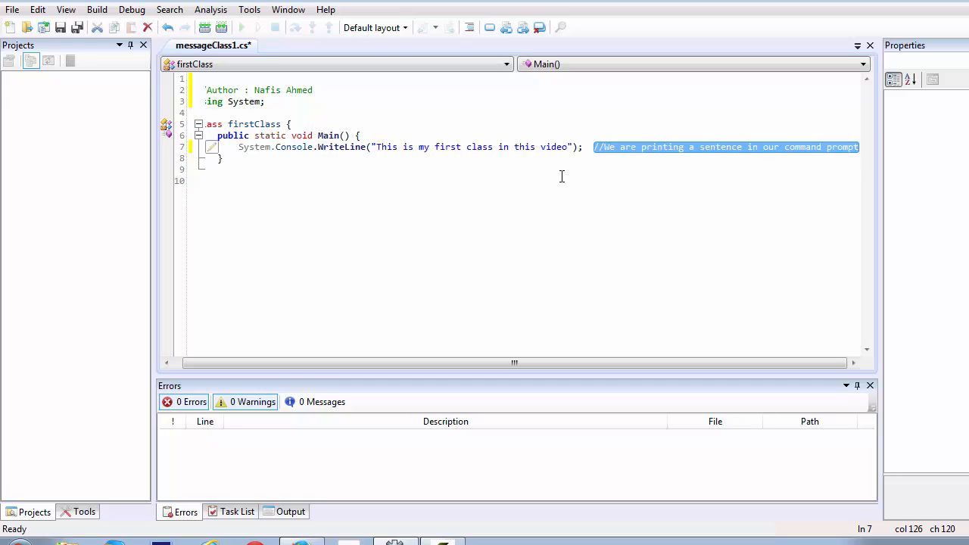
{"action": "mouse_move", "coordinate": [608, 152]}
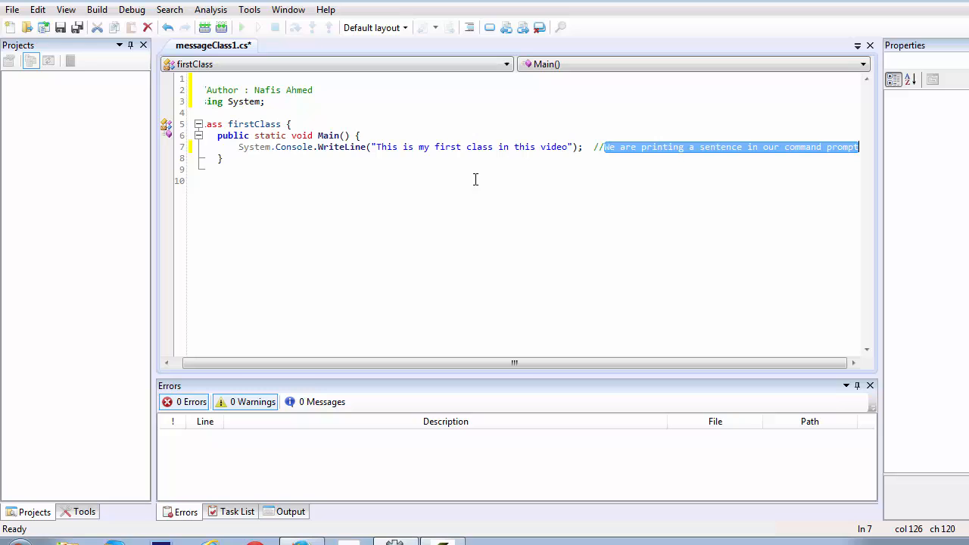
{"action": "left_click", "coordinate": [236, 89]}
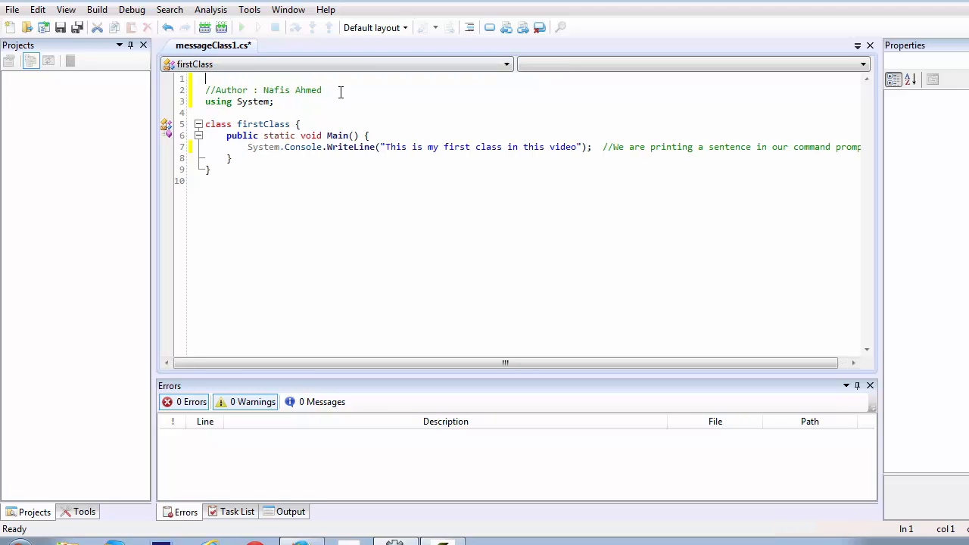
Begin the /* block comment on the first line of messageClass1.cs.
{"action": "type", "text": "/"}
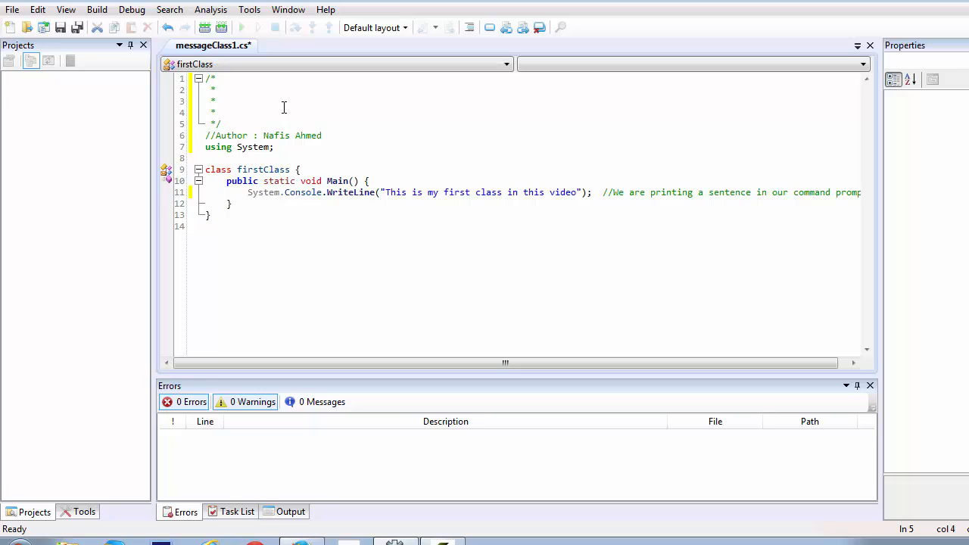
{"action": "mouse_move", "coordinate": [347, 125]}
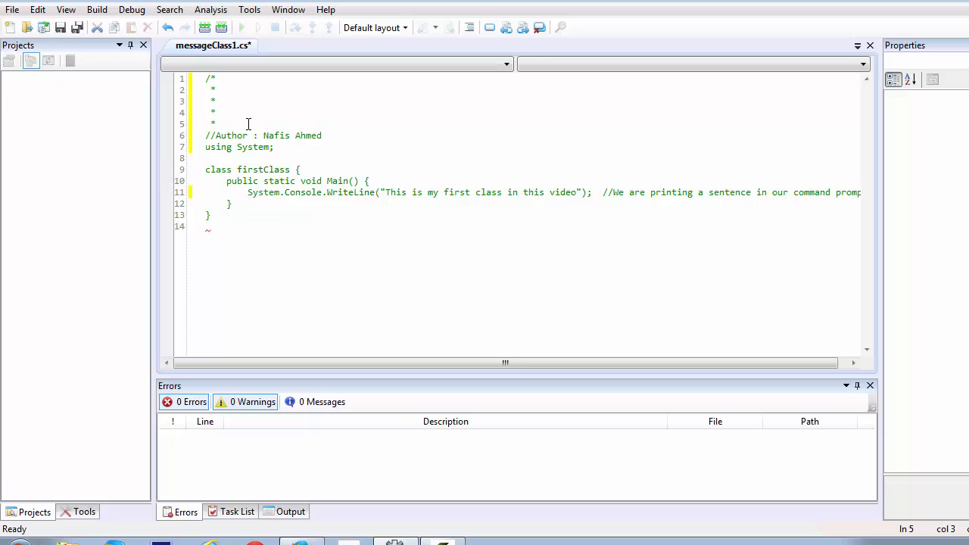
Type / on the last starred line to restore the closing */ marker.
{"action": "key", "text": "ctrl+a"}
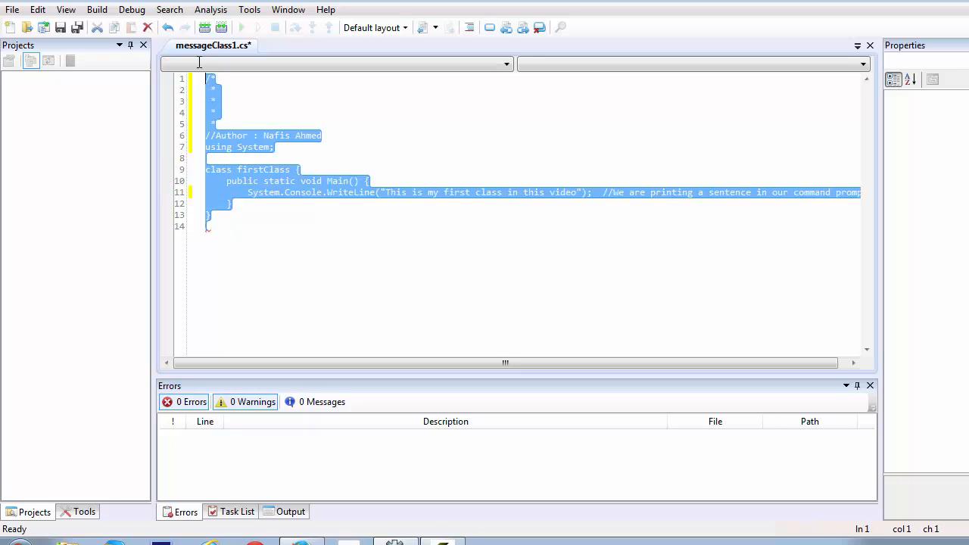
{"action": "left_click", "coordinate": [270, 234]}
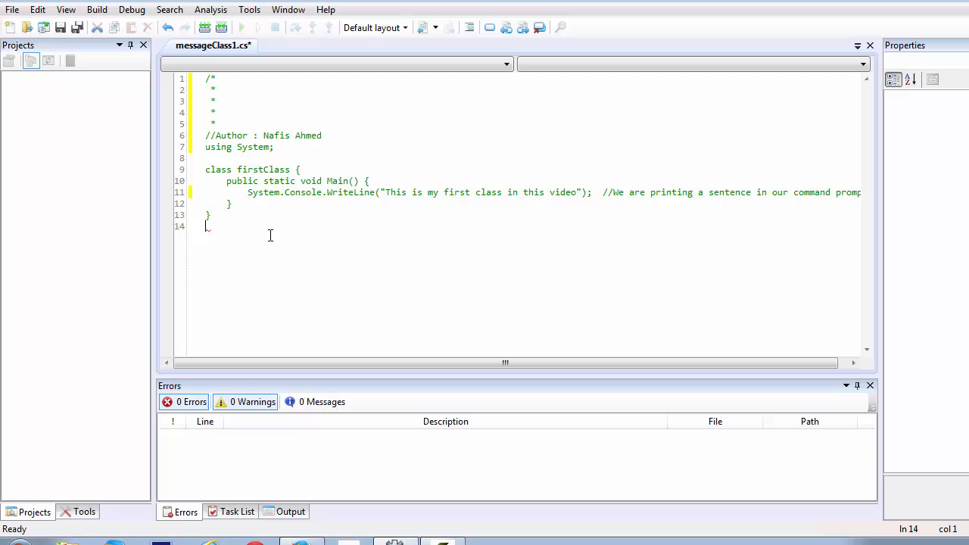
{"action": "mouse_move", "coordinate": [252, 225]}
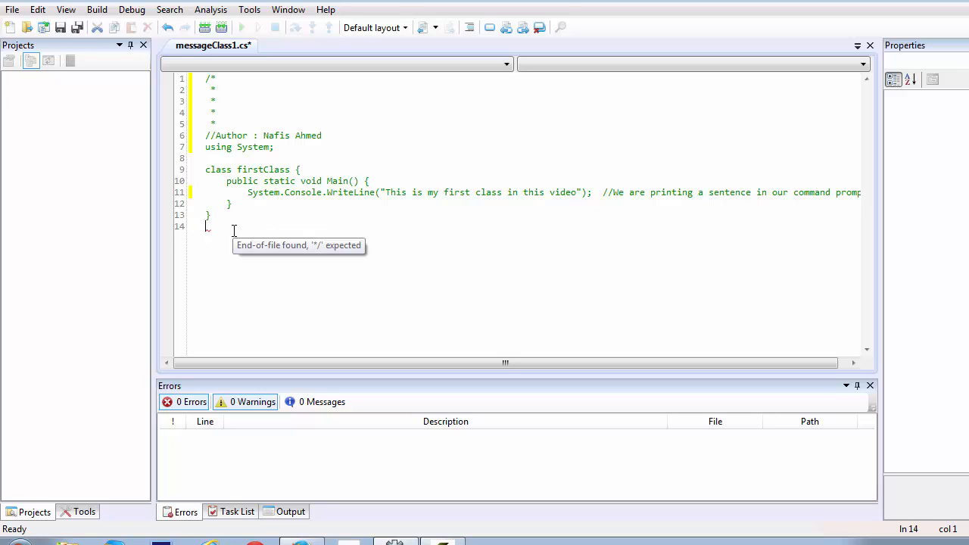
{"action": "mouse_move", "coordinate": [221, 112]}
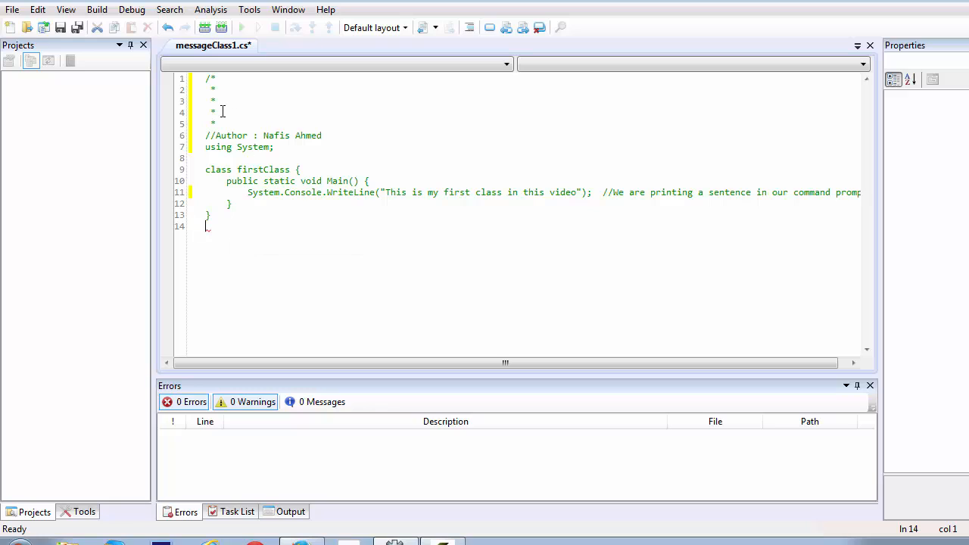
{"action": "left_click", "coordinate": [220, 112]}
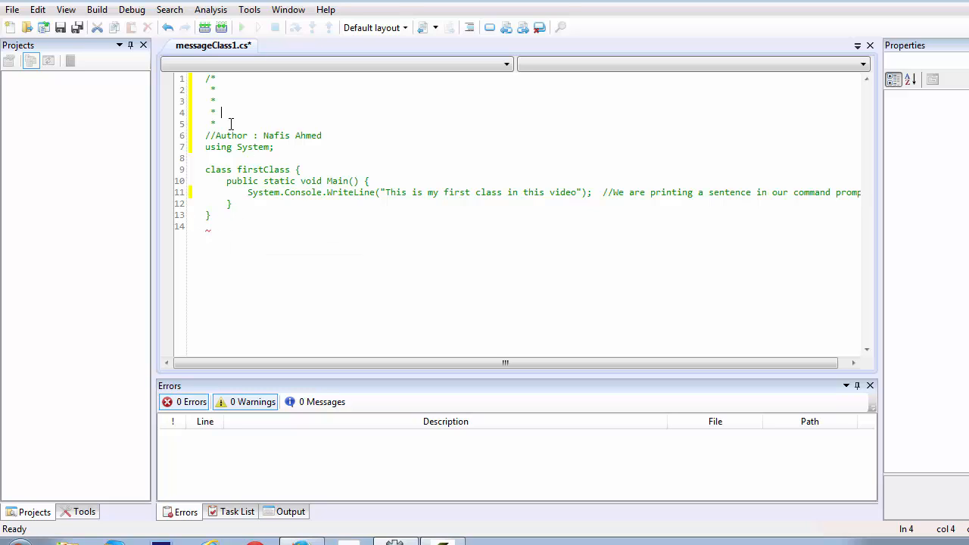
{"action": "type", "text": "/"}
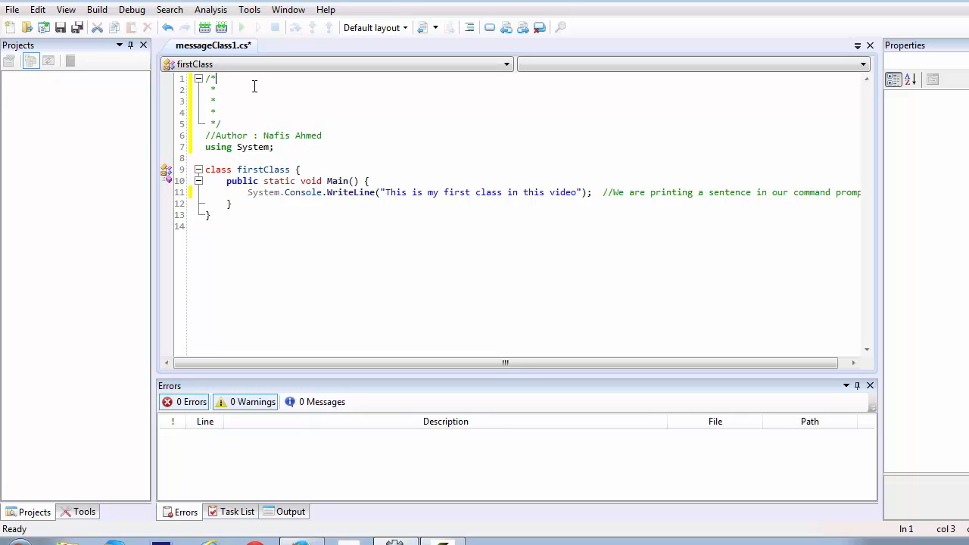
Write 'Author : Nafis Ahmed' on the comment block's first starred line.
{"action": "double_click", "coordinate": [208, 79]}
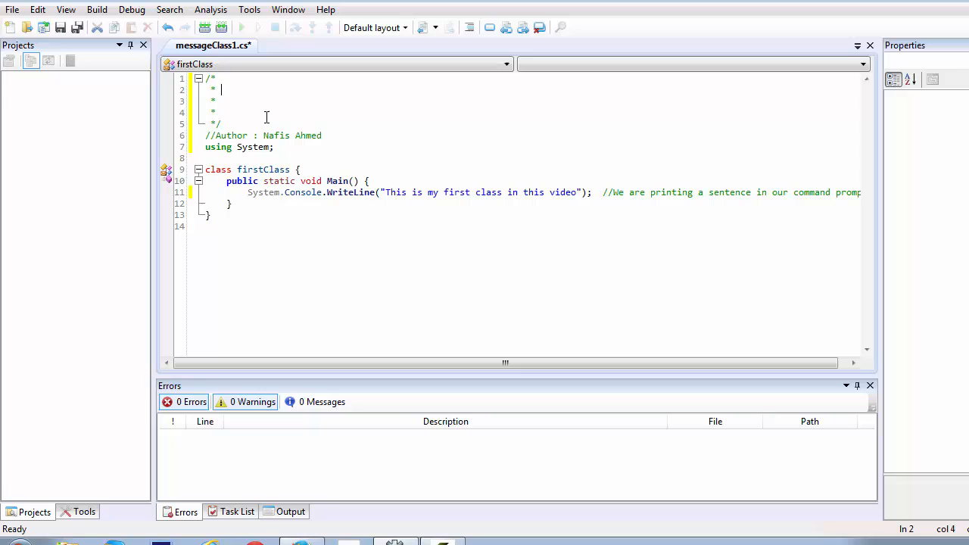
{"action": "type", "text": "Author"}
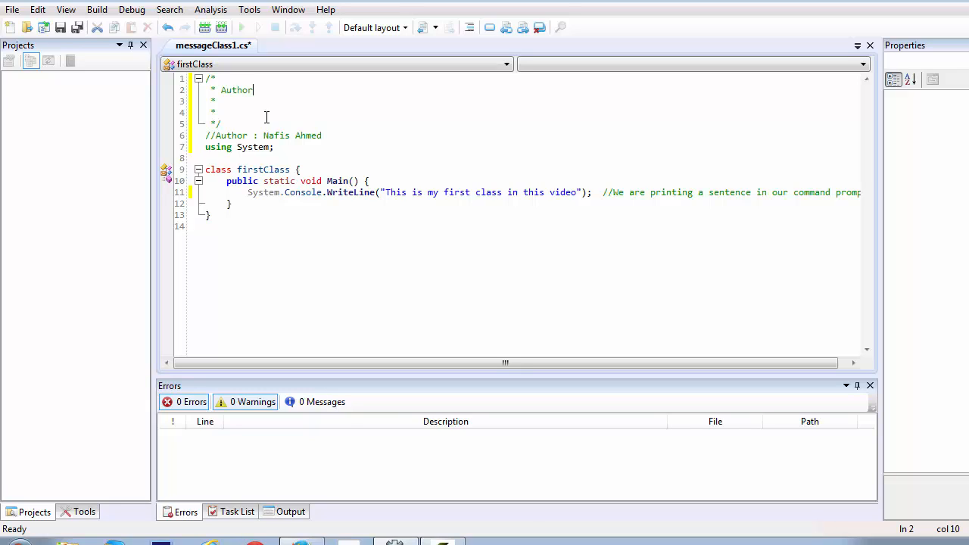
{"action": "type", "text": ": N"}
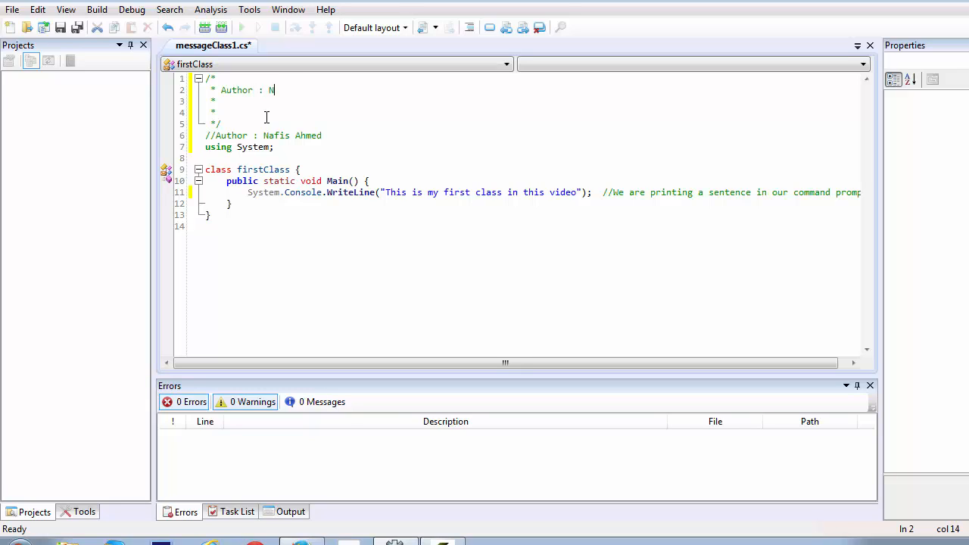
{"action": "type", "text": "afis Ahmed"}
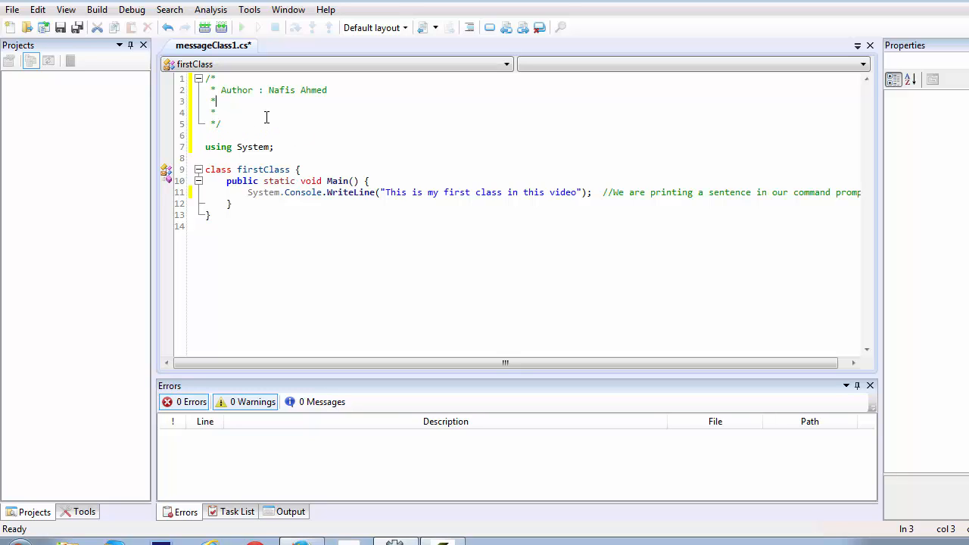
{"action": "type", "text": "\" \""}
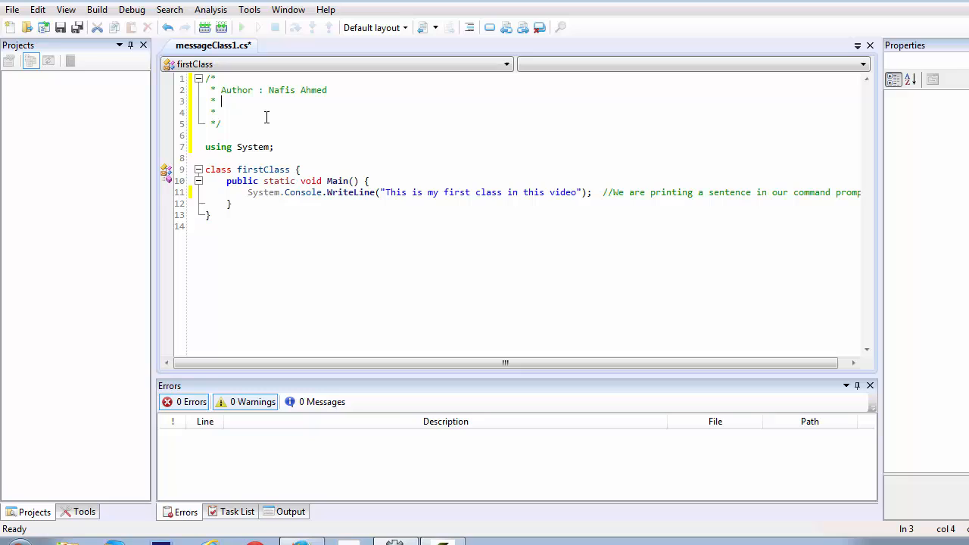
Add a 'File Name : MessageClass1.cs' line below the author entry.
{"action": "type", "text": "Fi"}
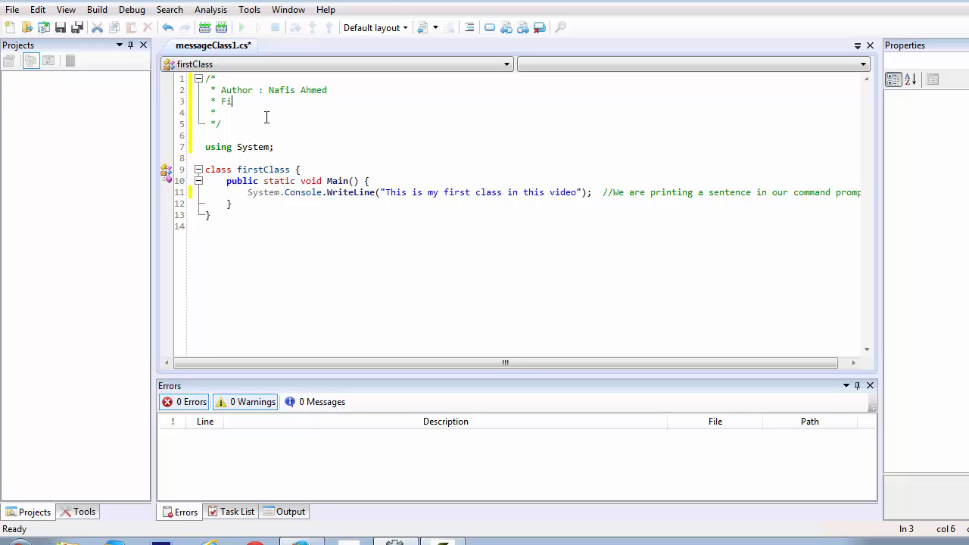
{"action": "type", "text": "le Name"}
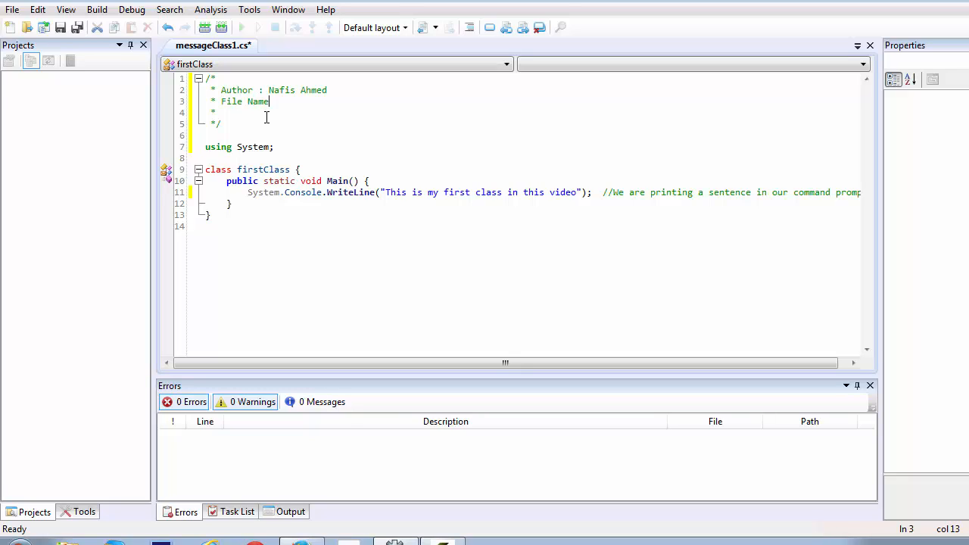
{"action": "type", "text": ": ME"}
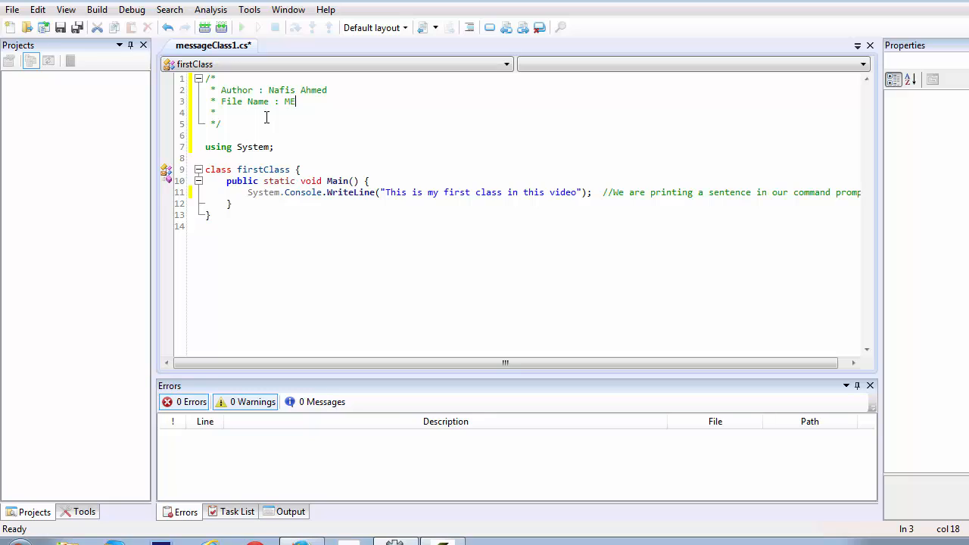
{"action": "type", "text": "e"}
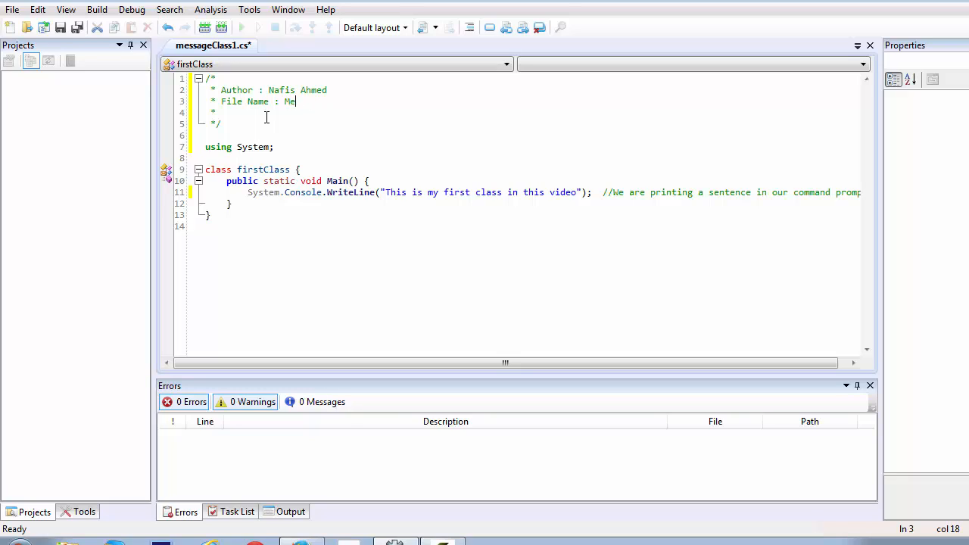
{"action": "type", "text": "ssageCl"}
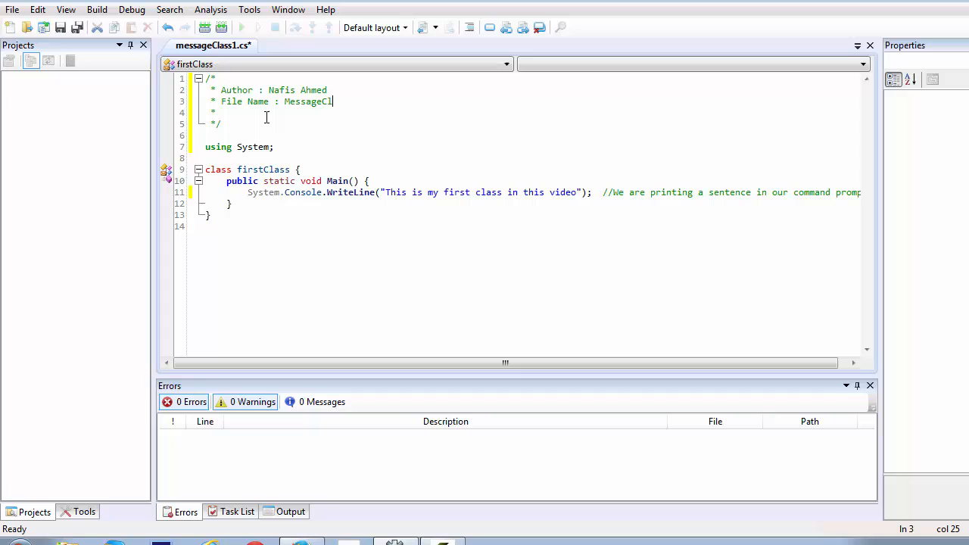
{"action": "type", "text": "ass"}
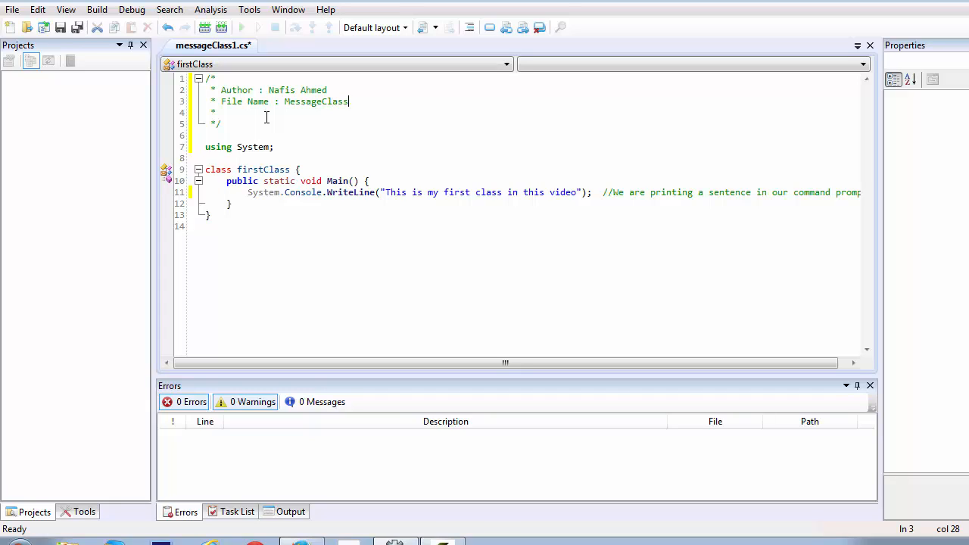
{"action": "type", "text": "1.cs"}
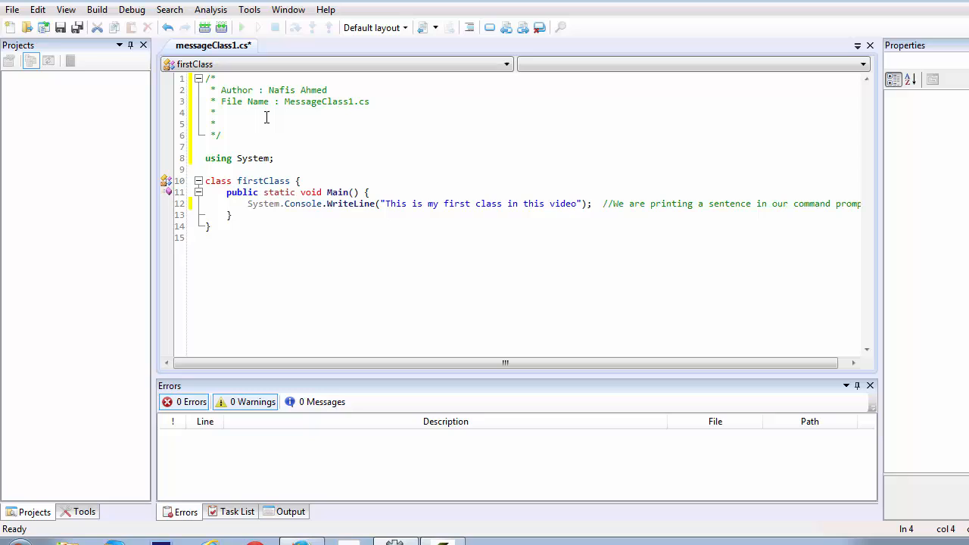
Type 'Description: It just prints a single sentence' below the File Name line.
{"action": "type", "text": "Description:"}
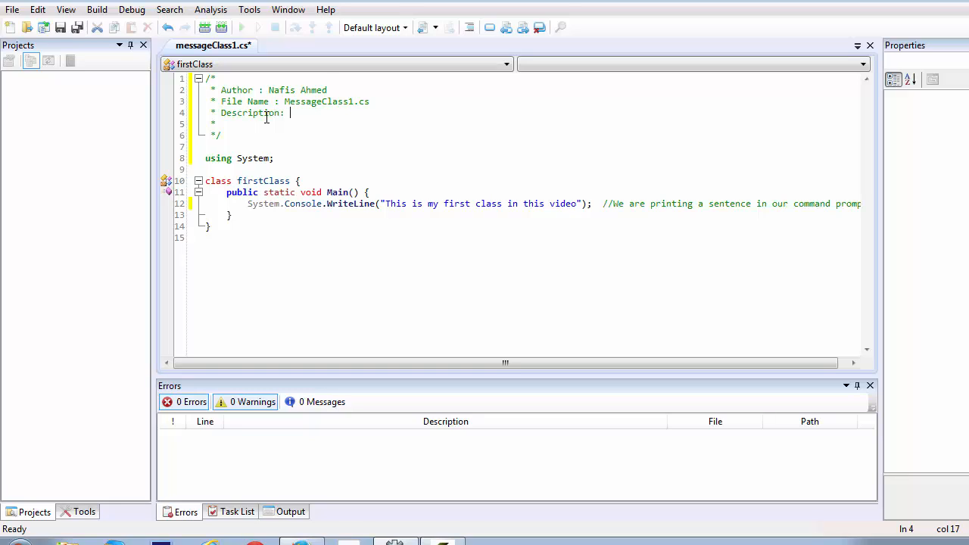
{"action": "type", "text": "It just"}
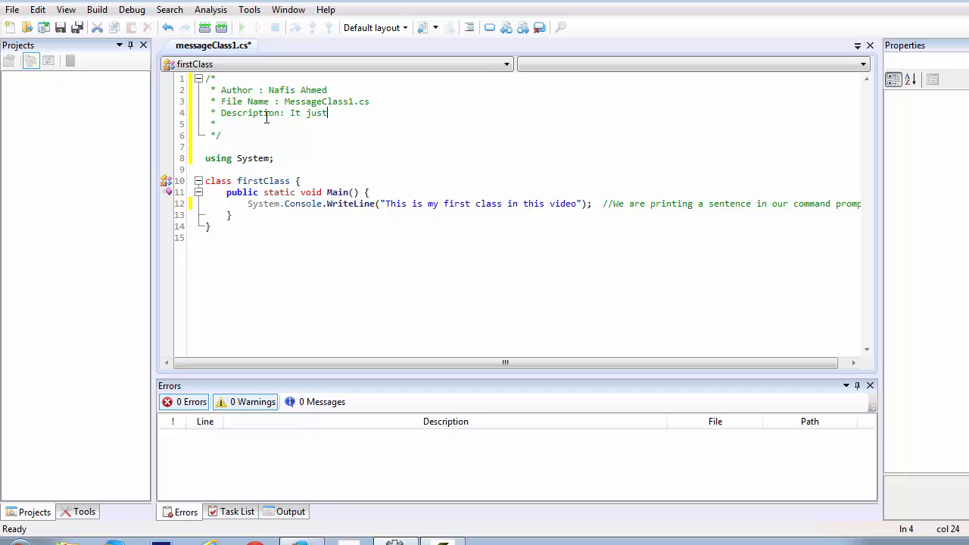
{"action": "type", "text": "prints a single se"}
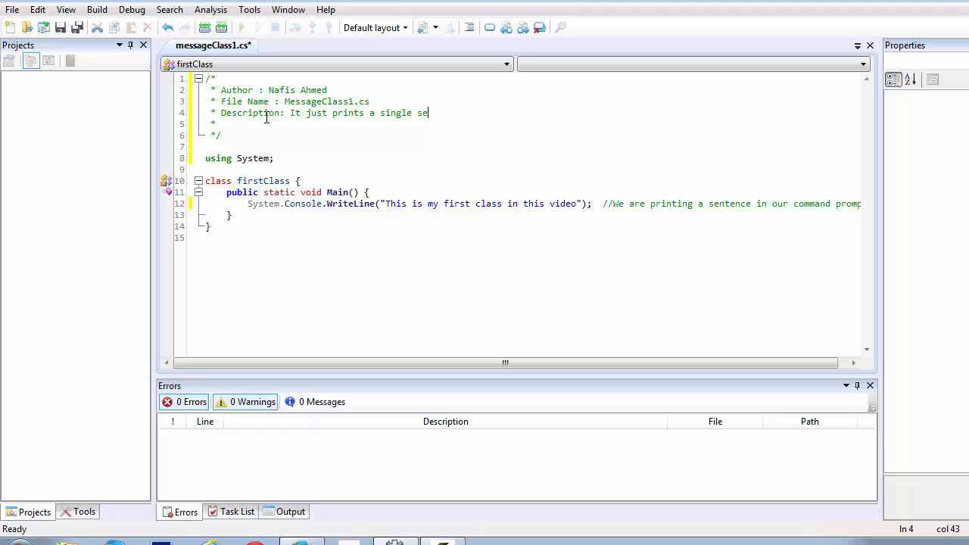
{"action": "type", "text": "ntence"}
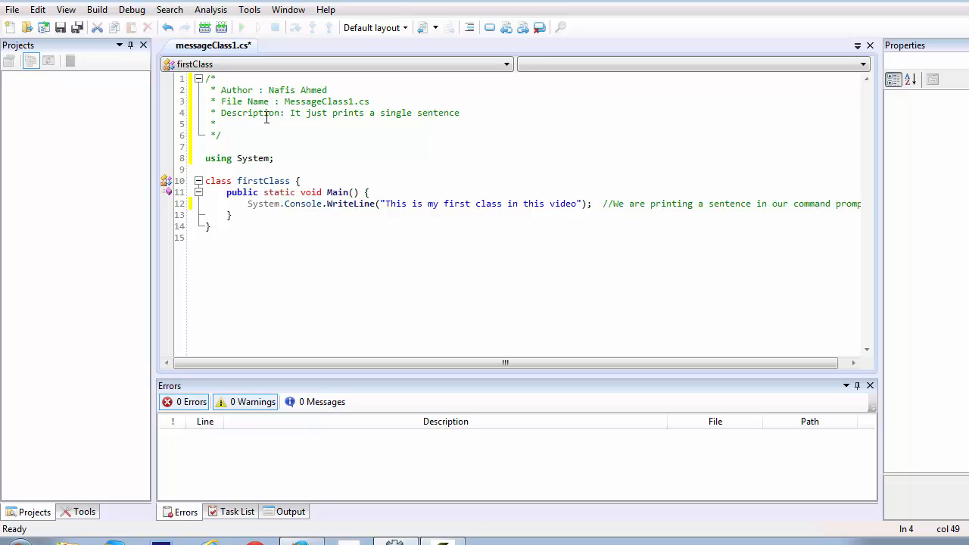
{"action": "mouse_move", "coordinate": [468, 157]}
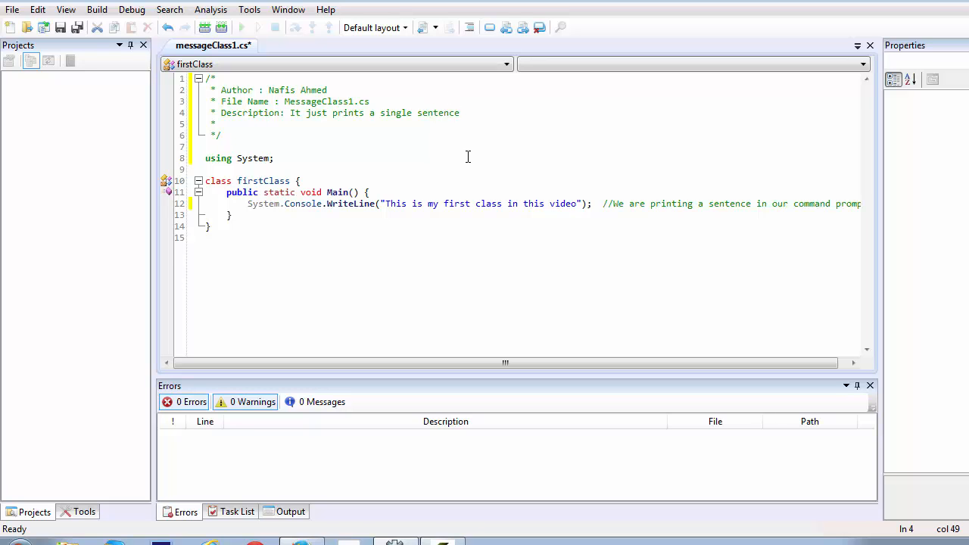